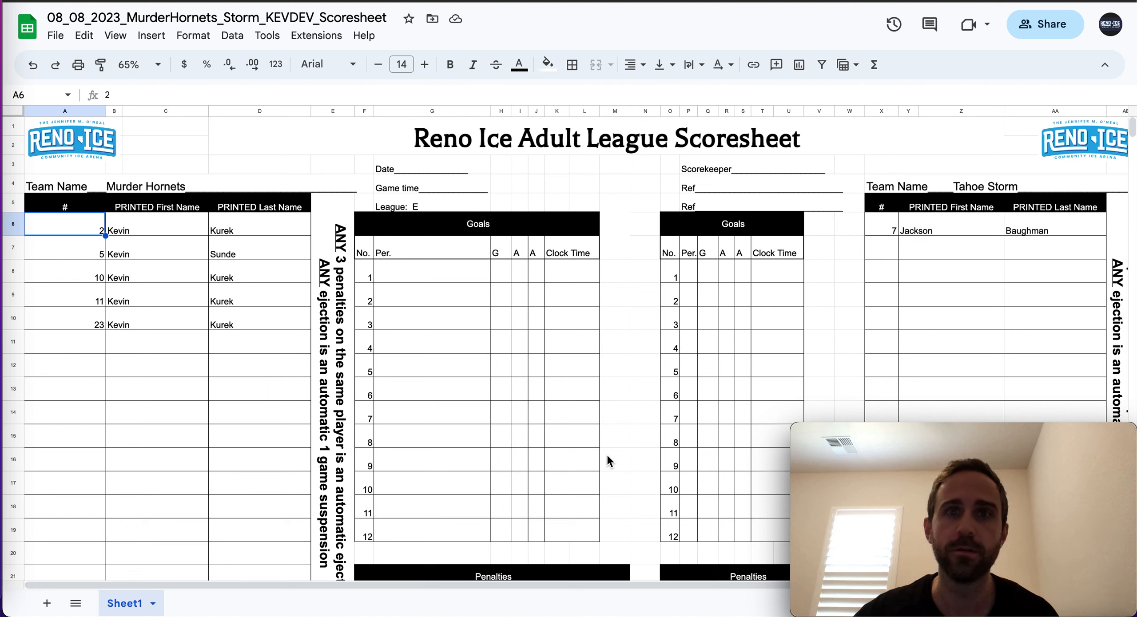
{"action": "mouse_move", "coordinate": [174, 235]}
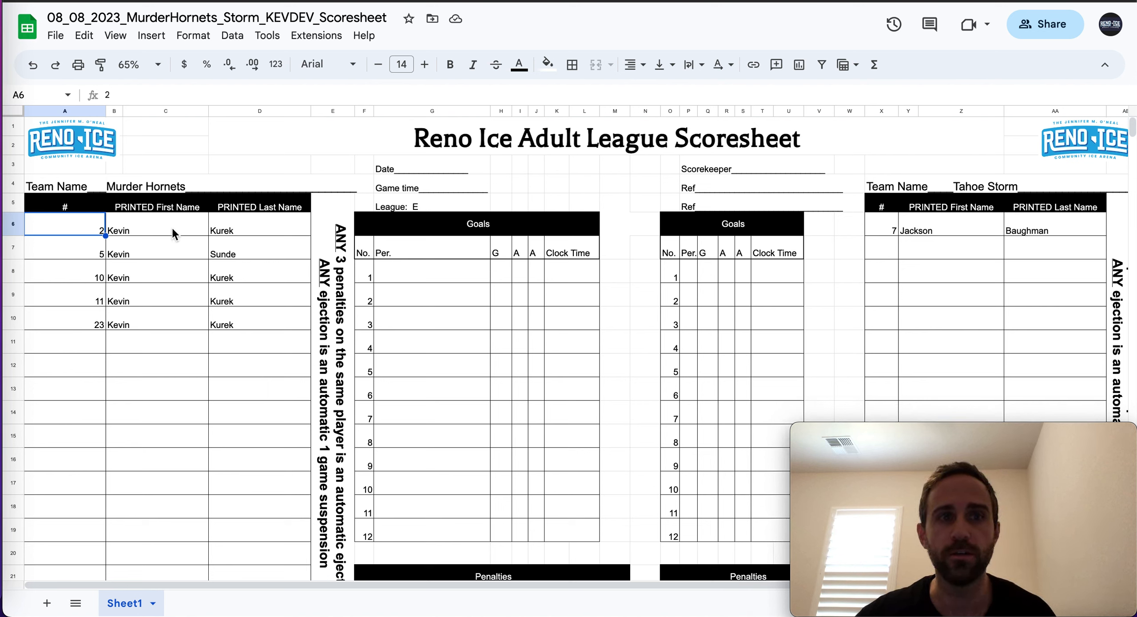
- Replace the fourth Murder Hornets player's number 11 with 12 in cell A9
{"action": "left_click", "coordinate": [258, 231]}
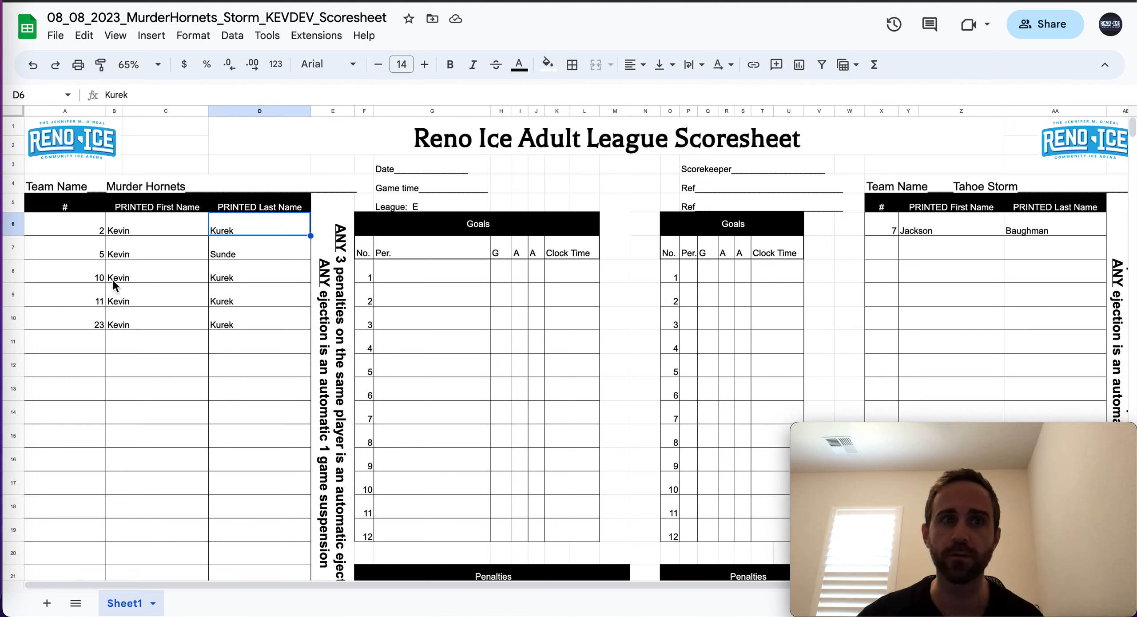
{"action": "left_click", "coordinate": [64, 301]}
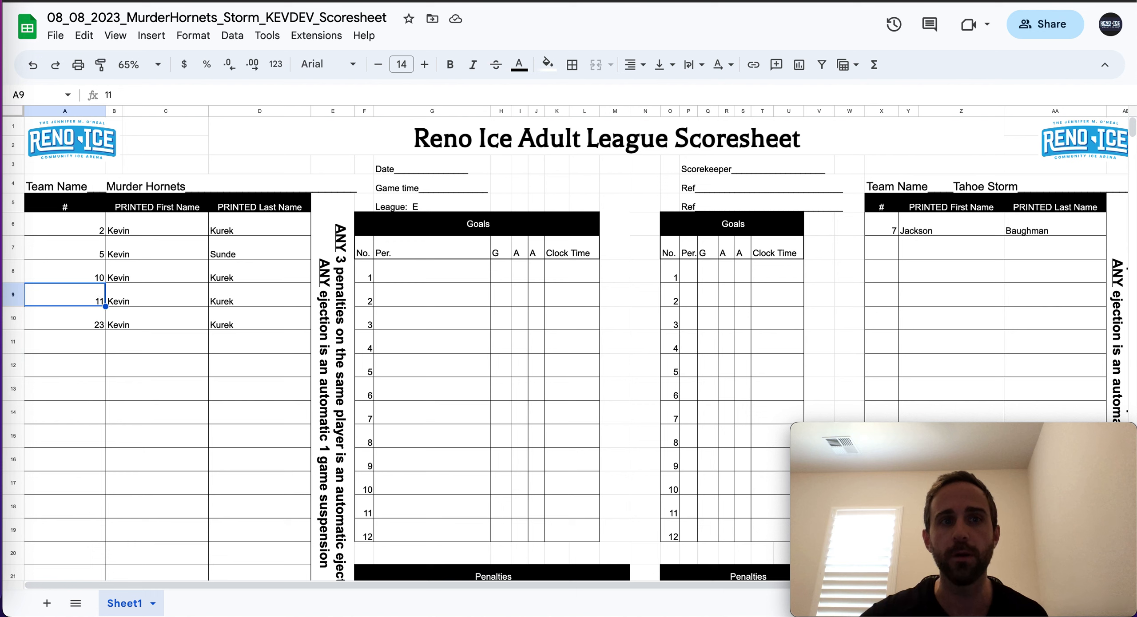
{"action": "key", "text": "Delete"}
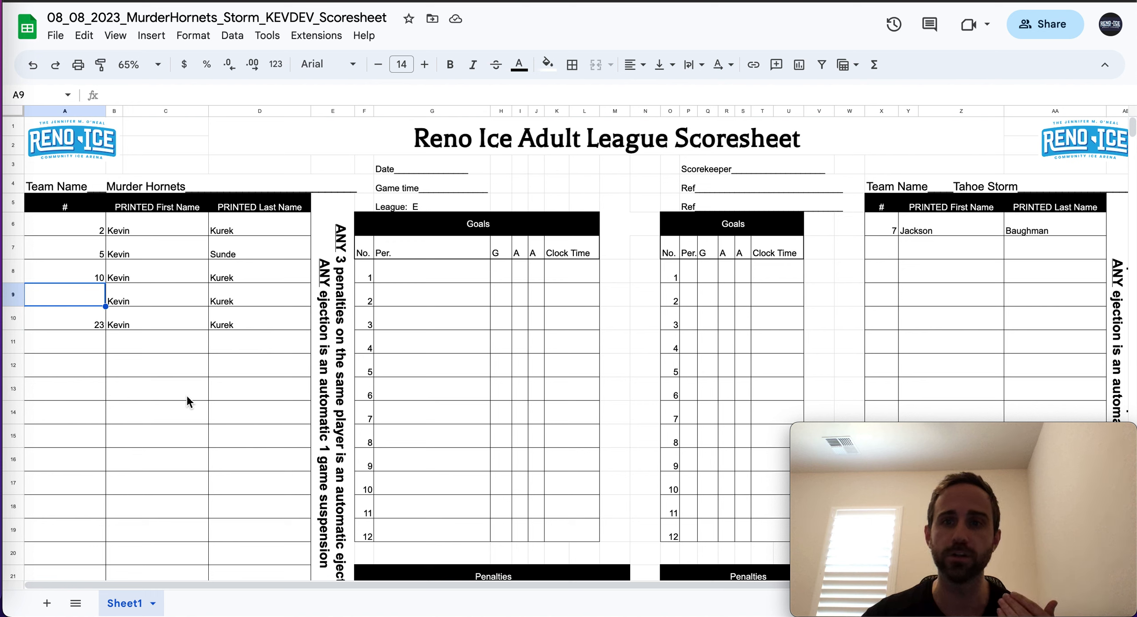
{"action": "mouse_move", "coordinate": [186, 393]}
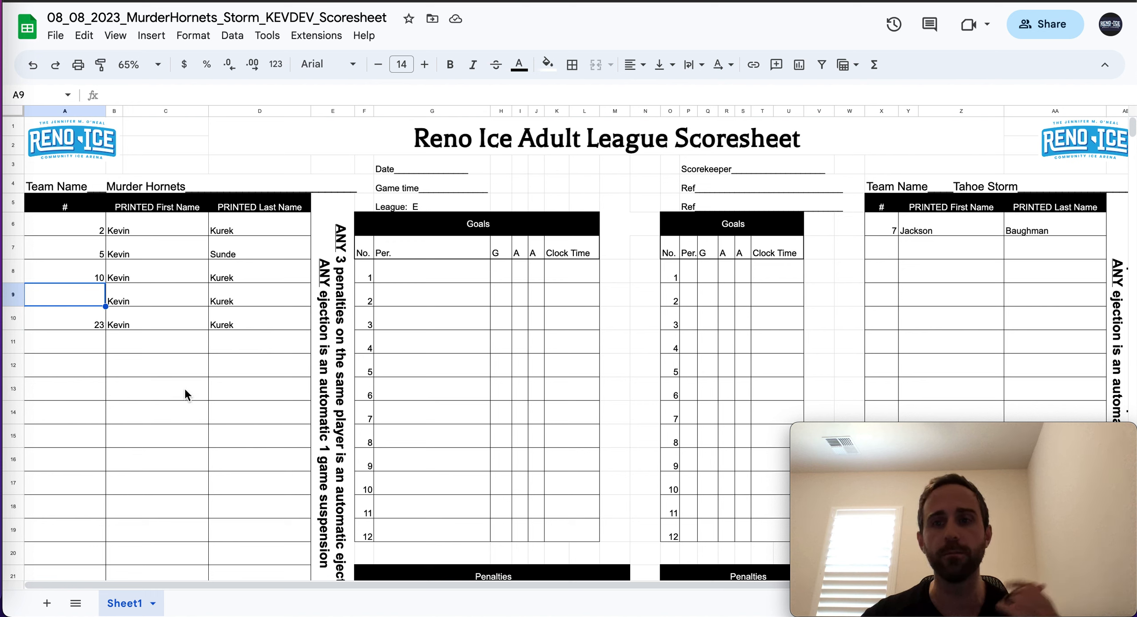
{"action": "double_click", "coordinate": [64, 293]}
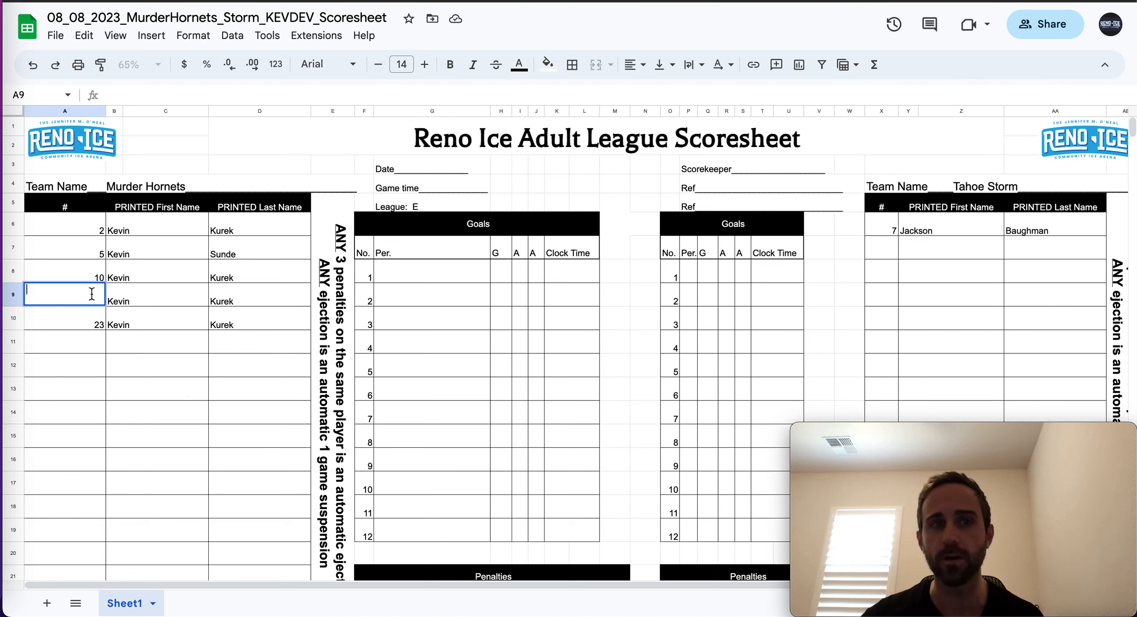
{"action": "type", "text": "12"}
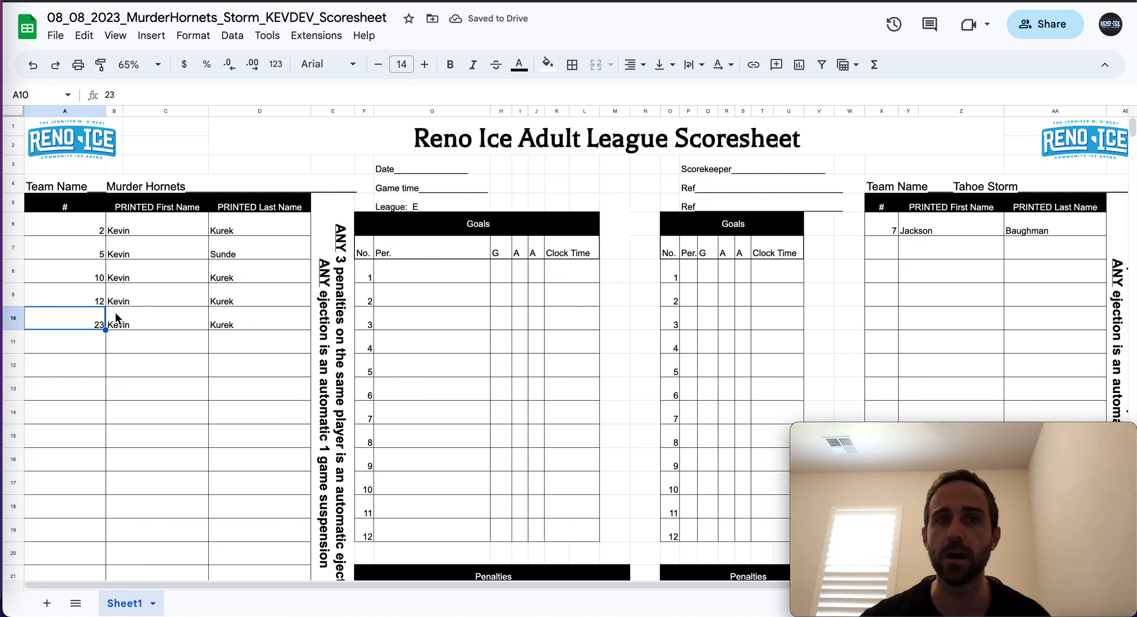
{"action": "left_click", "coordinate": [65, 230]}
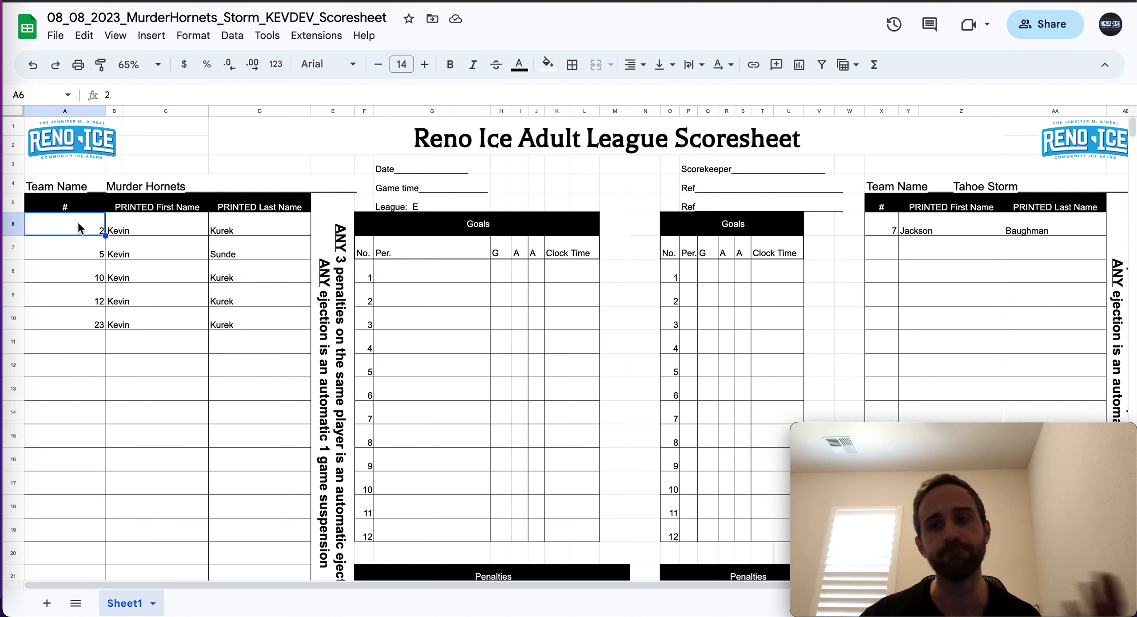
{"action": "mouse_move", "coordinate": [527, 213]}
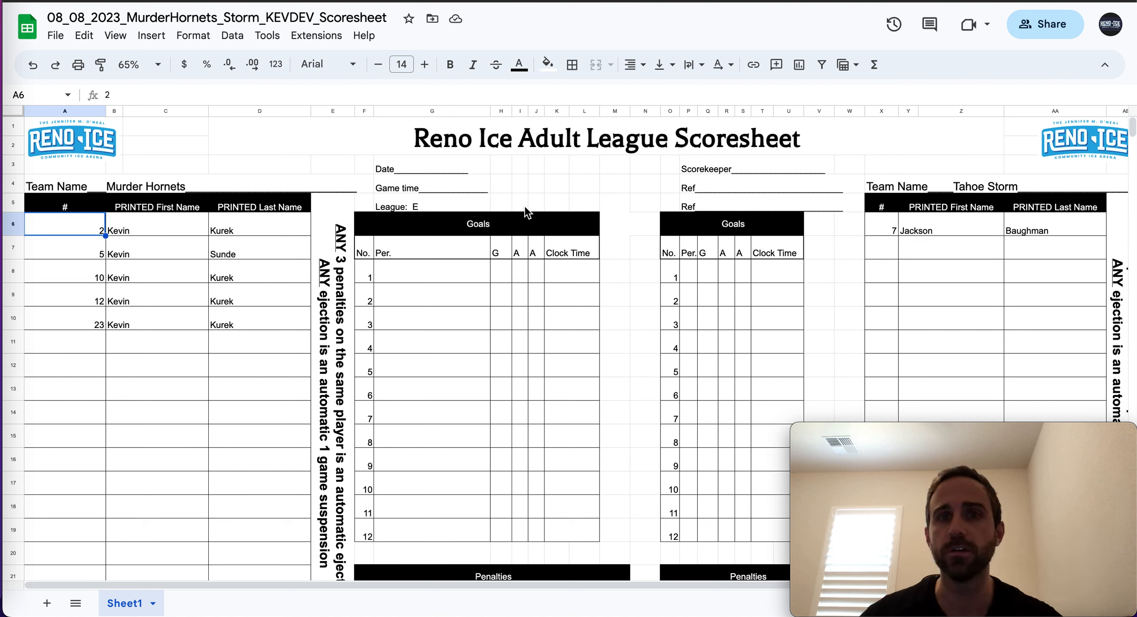
{"action": "mouse_move", "coordinate": [429, 211]}
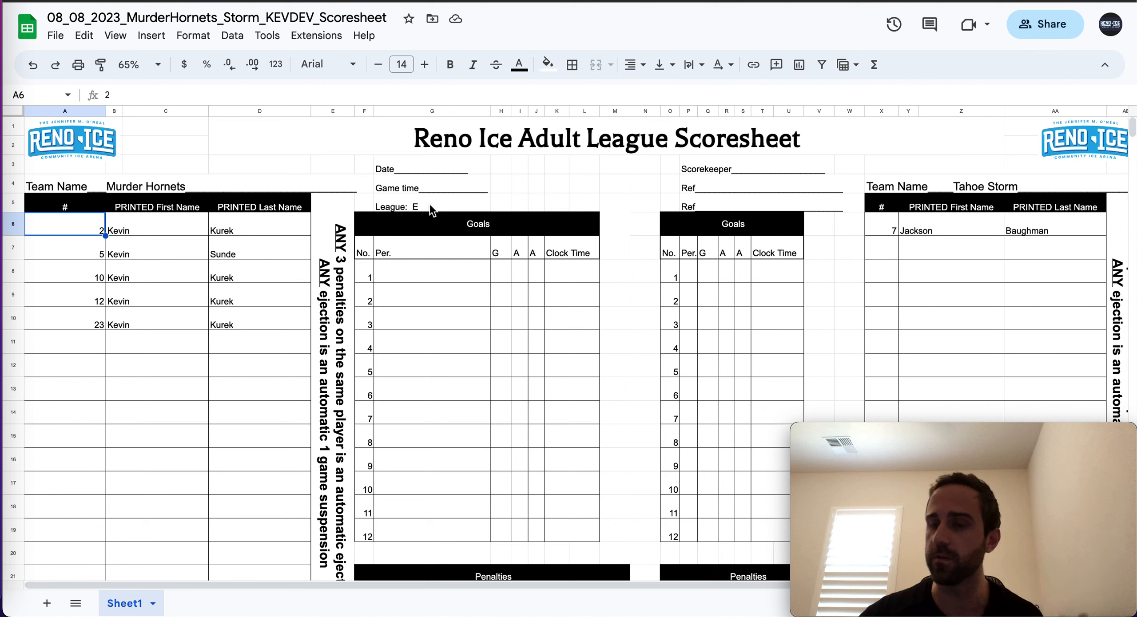
{"action": "left_click", "coordinate": [431, 207]}
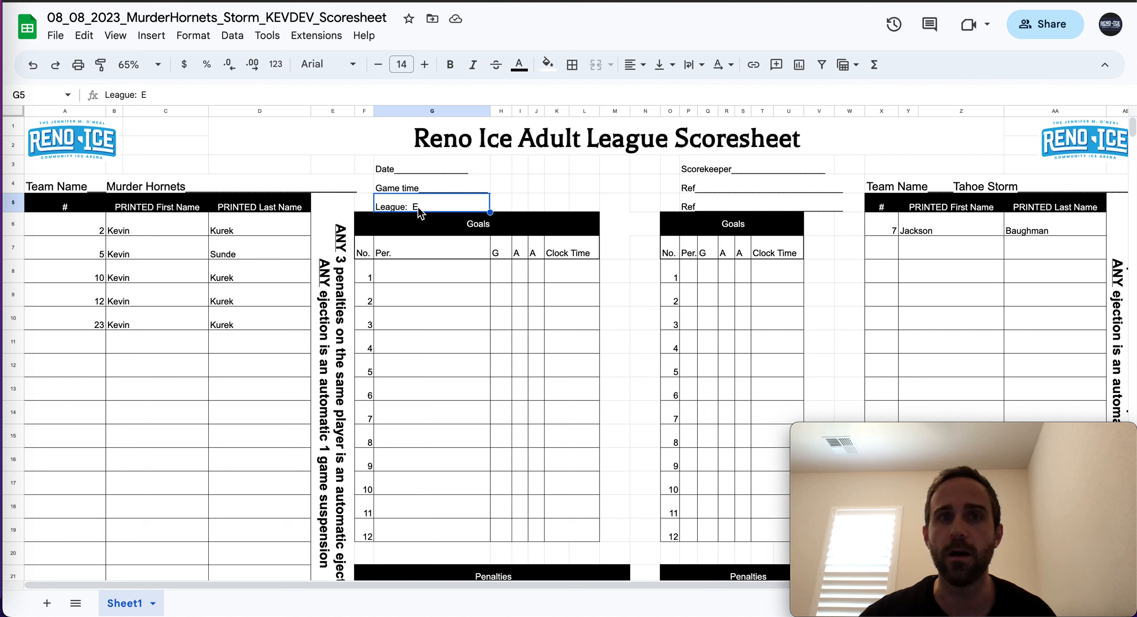
{"action": "mouse_move", "coordinate": [258, 226]}
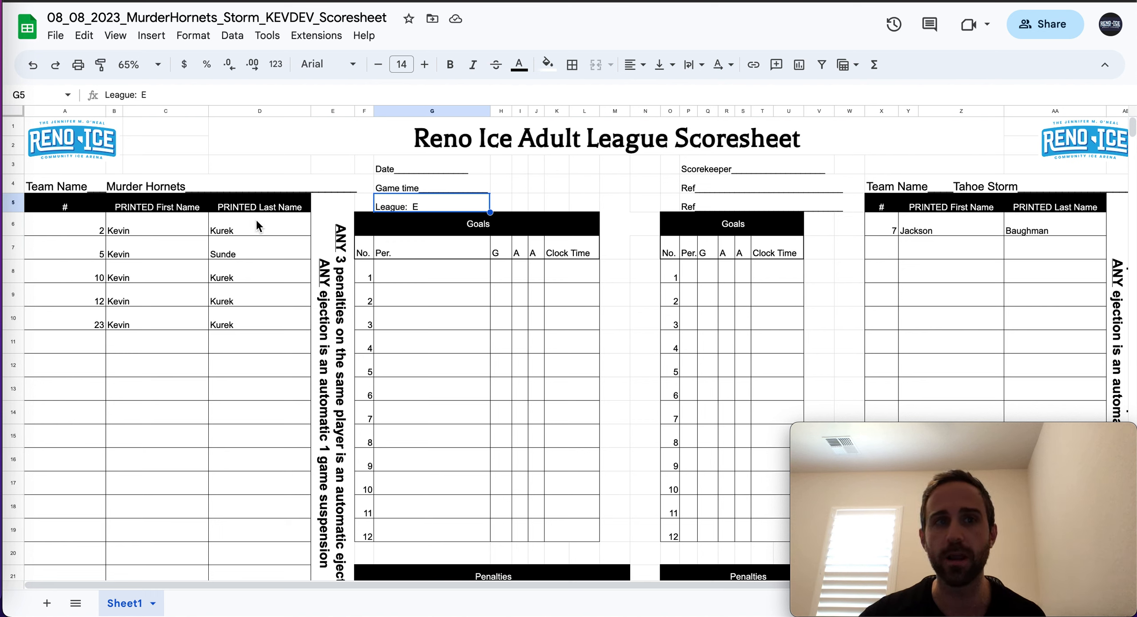
{"action": "left_click", "coordinate": [258, 231]}
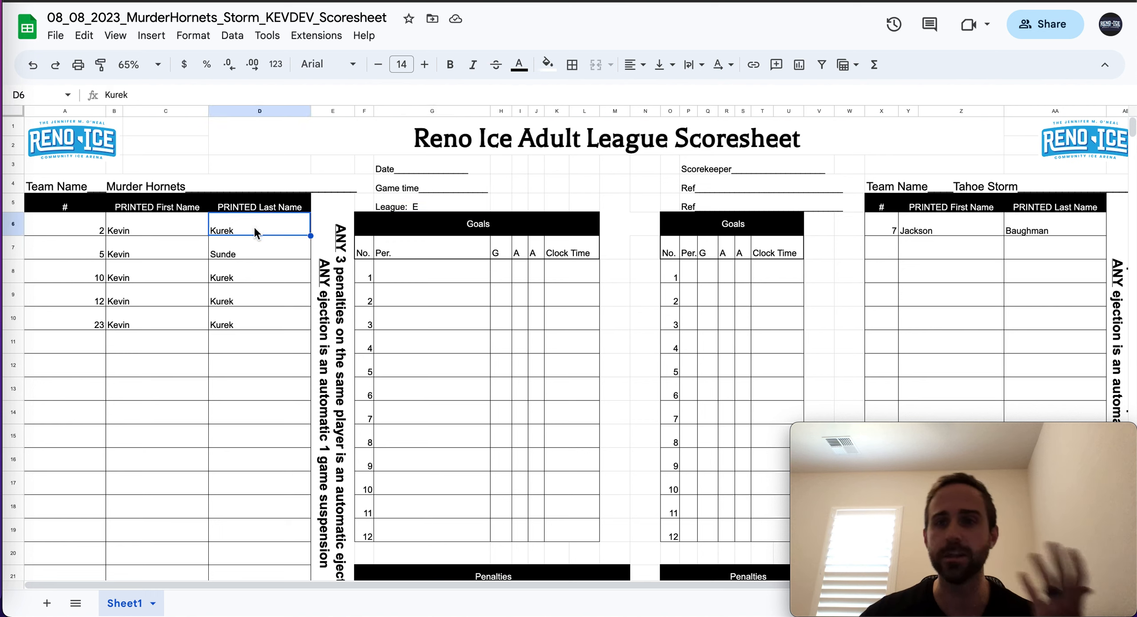
{"action": "mouse_move", "coordinate": [245, 266]}
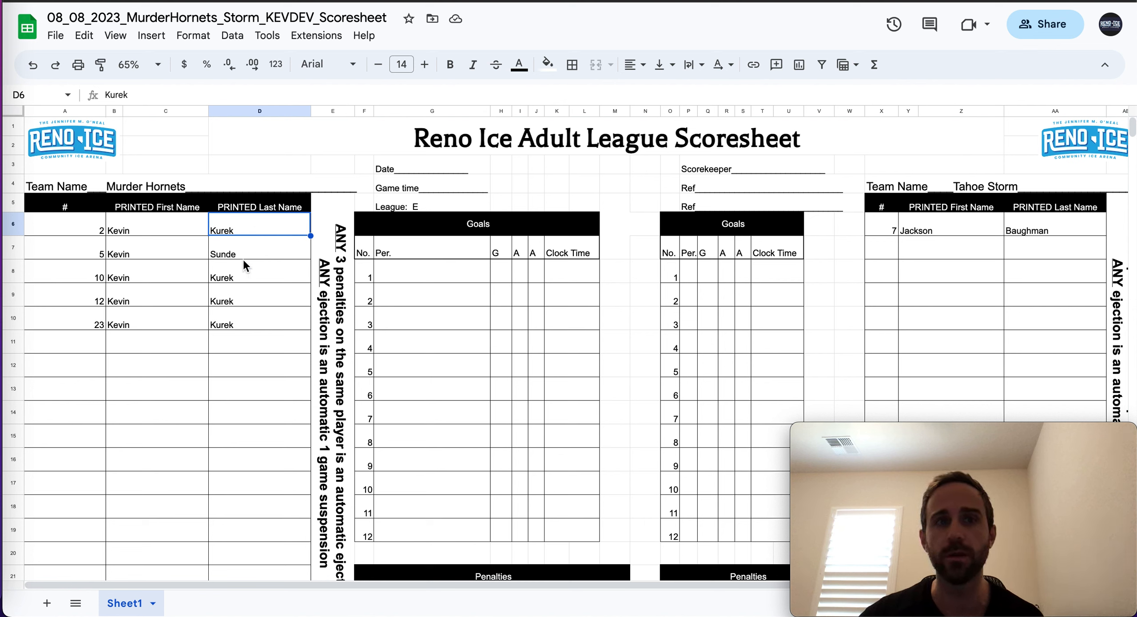
{"action": "left_click", "coordinate": [921, 231]}
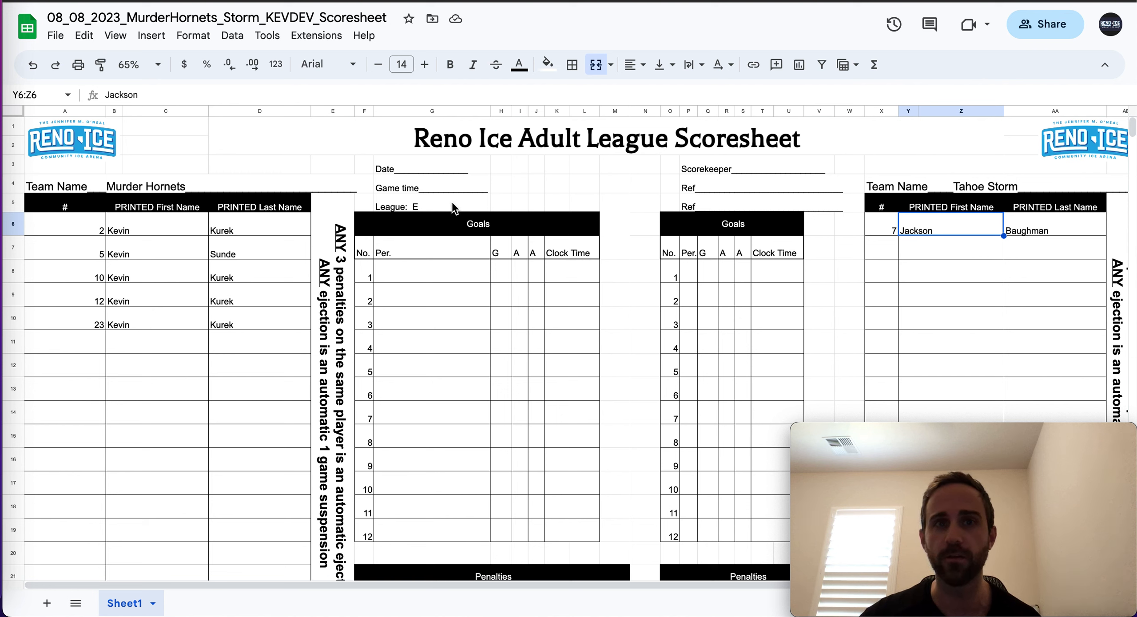
{"action": "left_click", "coordinate": [432, 207]}
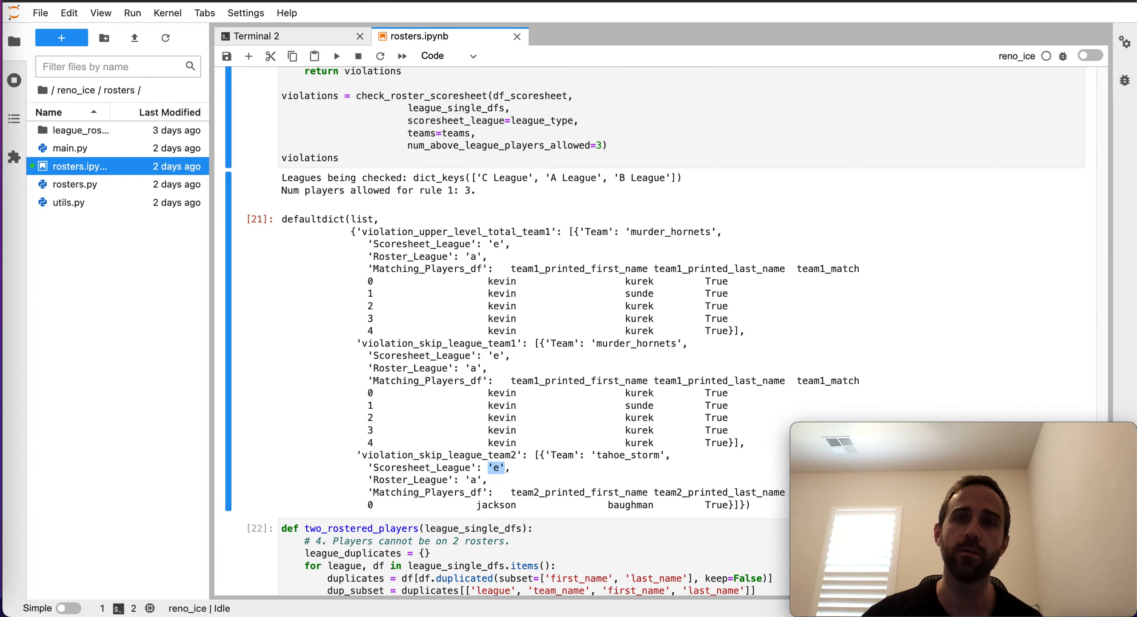
{"action": "mouse_move", "coordinate": [871, 253]}
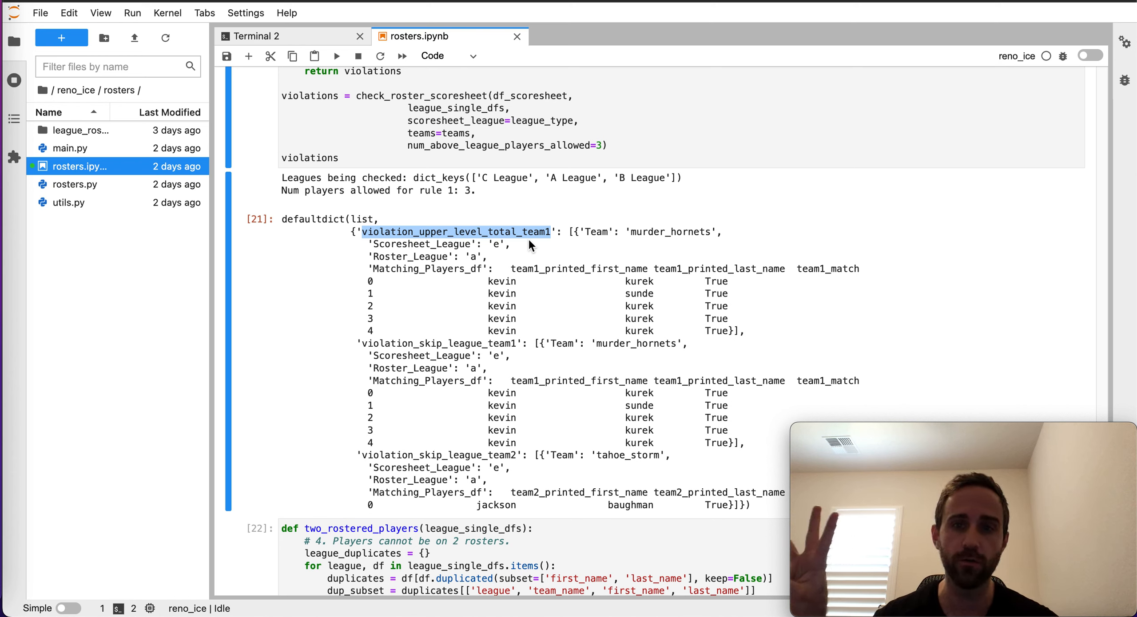
{"action": "mouse_move", "coordinate": [382, 274]}
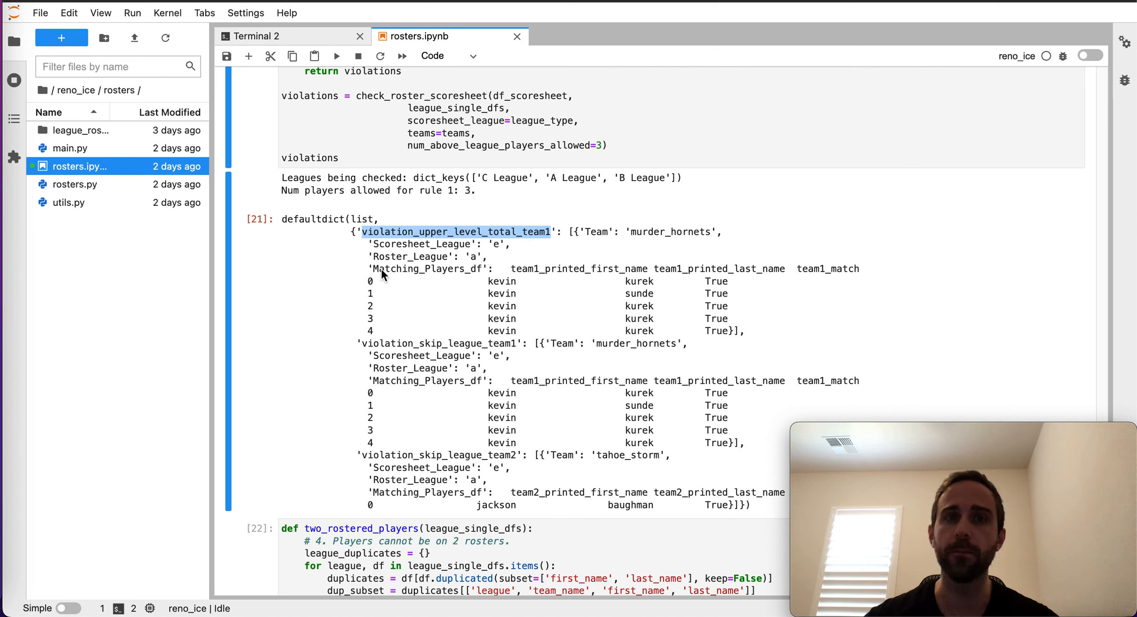
{"action": "mouse_move", "coordinate": [491, 293]}
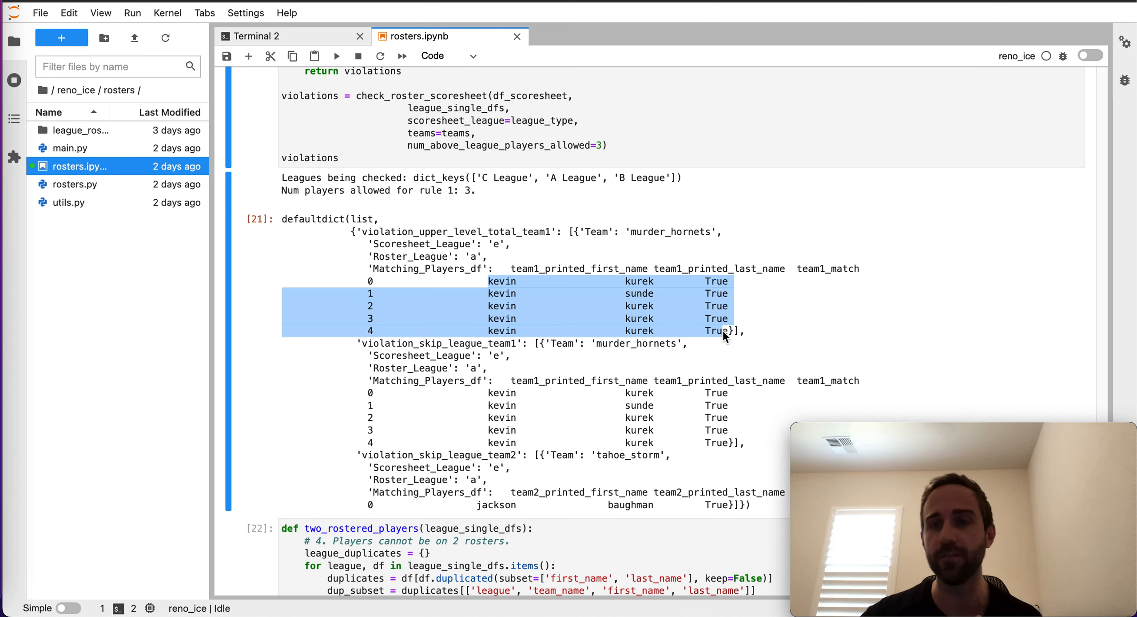
{"action": "mouse_move", "coordinate": [481, 361]}
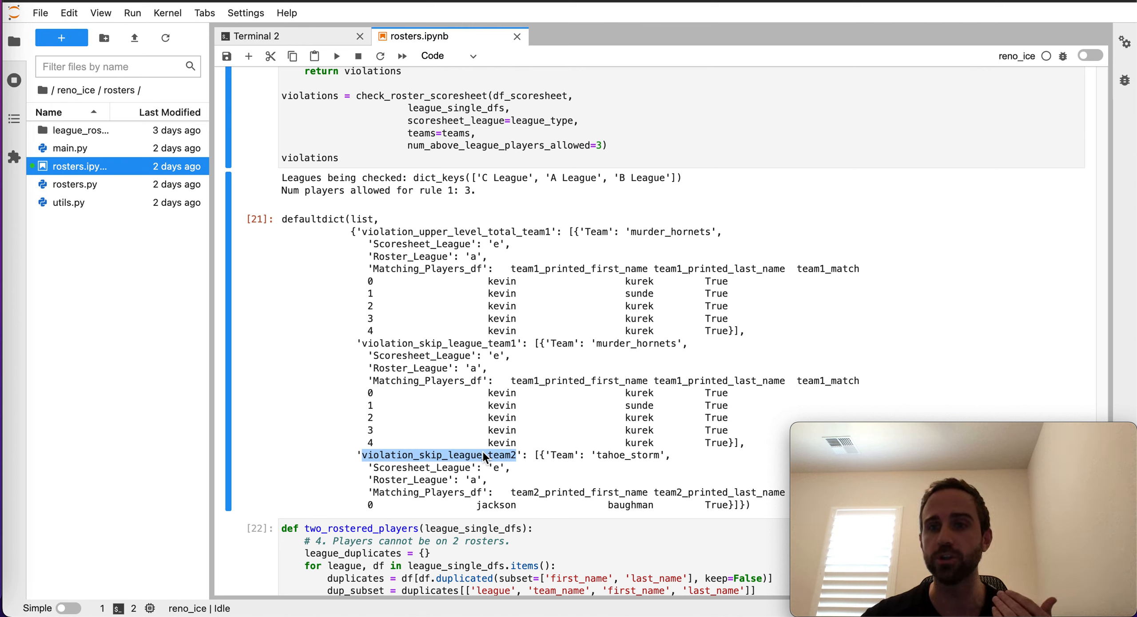
{"action": "mouse_move", "coordinate": [483, 462]}
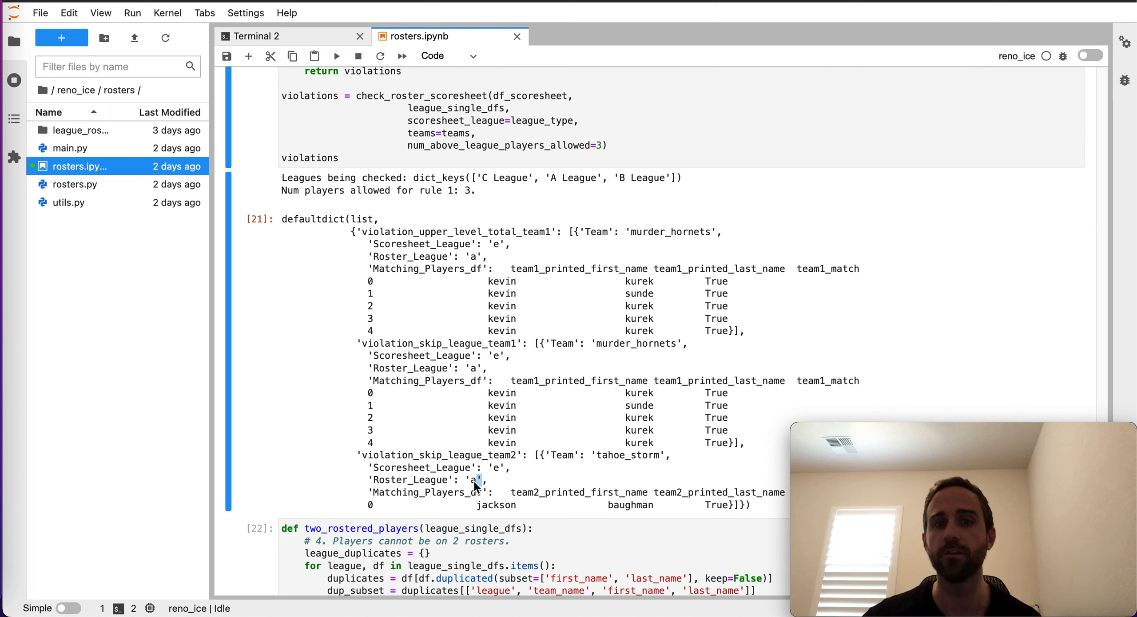
{"action": "mouse_move", "coordinate": [493, 475]}
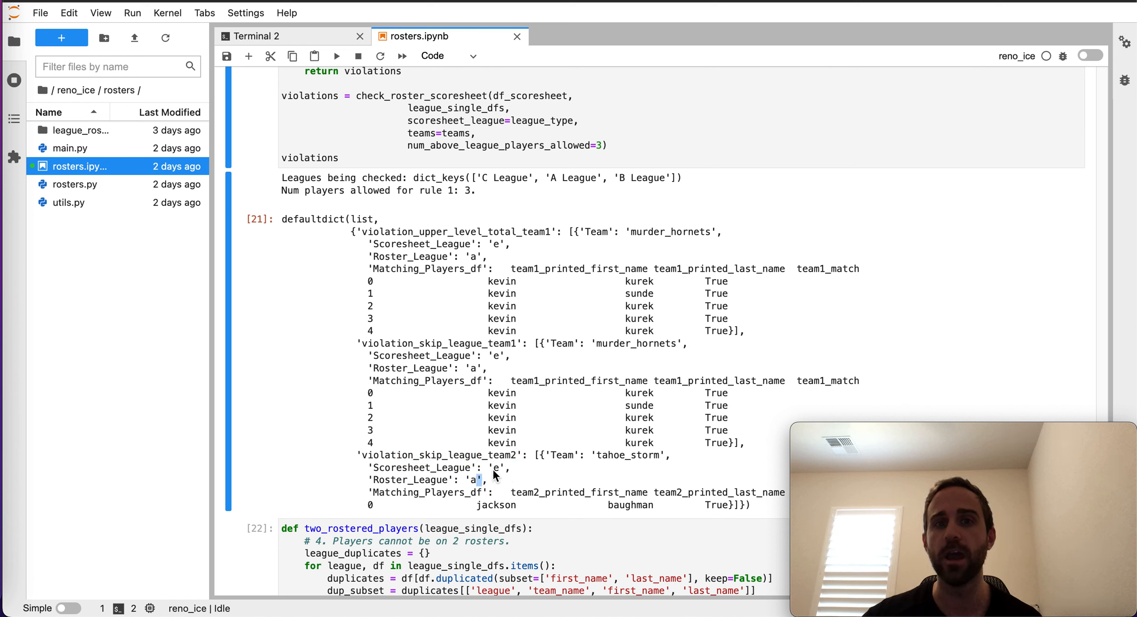
- Highlight the scoresheet league value 'e' in the tahoe_storm violation output
{"action": "double_click", "coordinate": [497, 468]}
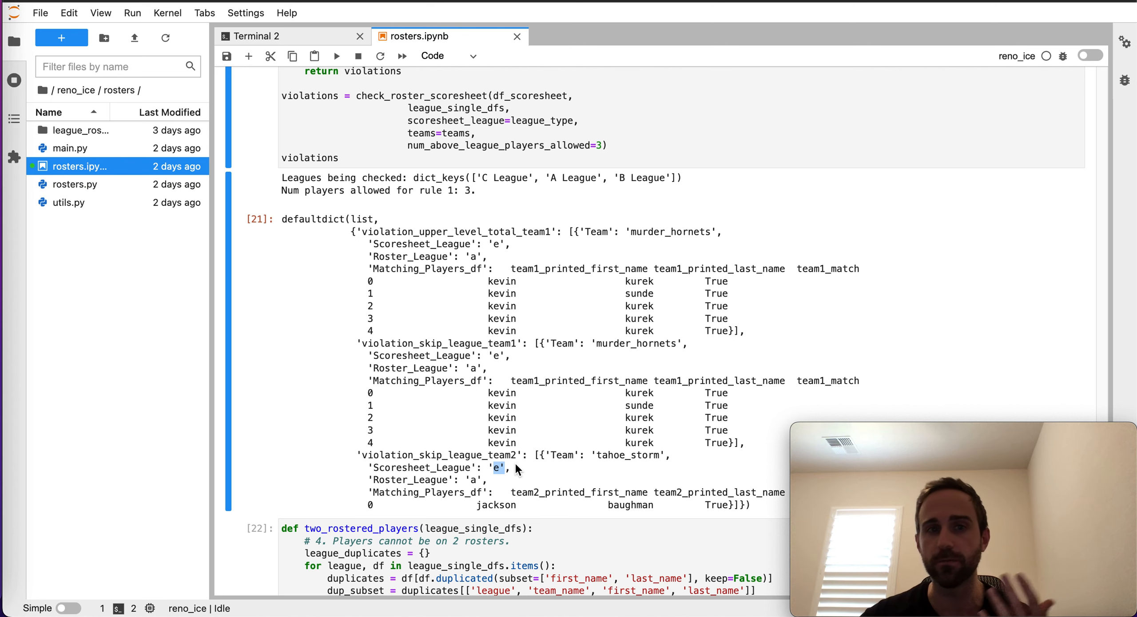
{"action": "scroll", "scroll_direction": "down", "scroll_amount": 3}
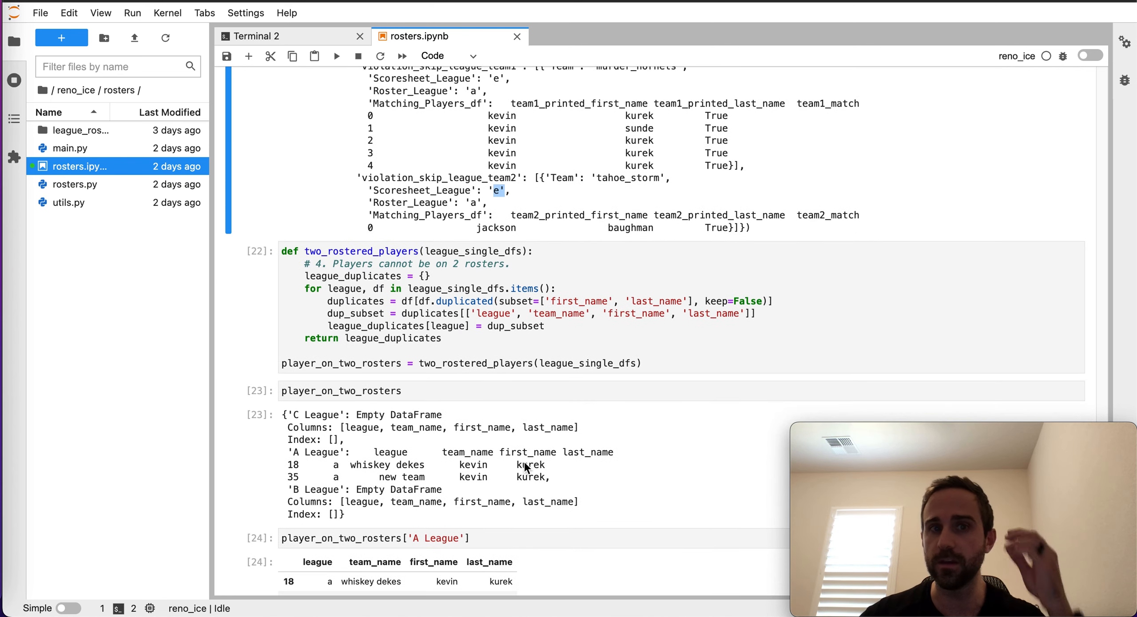
{"action": "scroll", "scroll_direction": "down", "scroll_amount": 3}
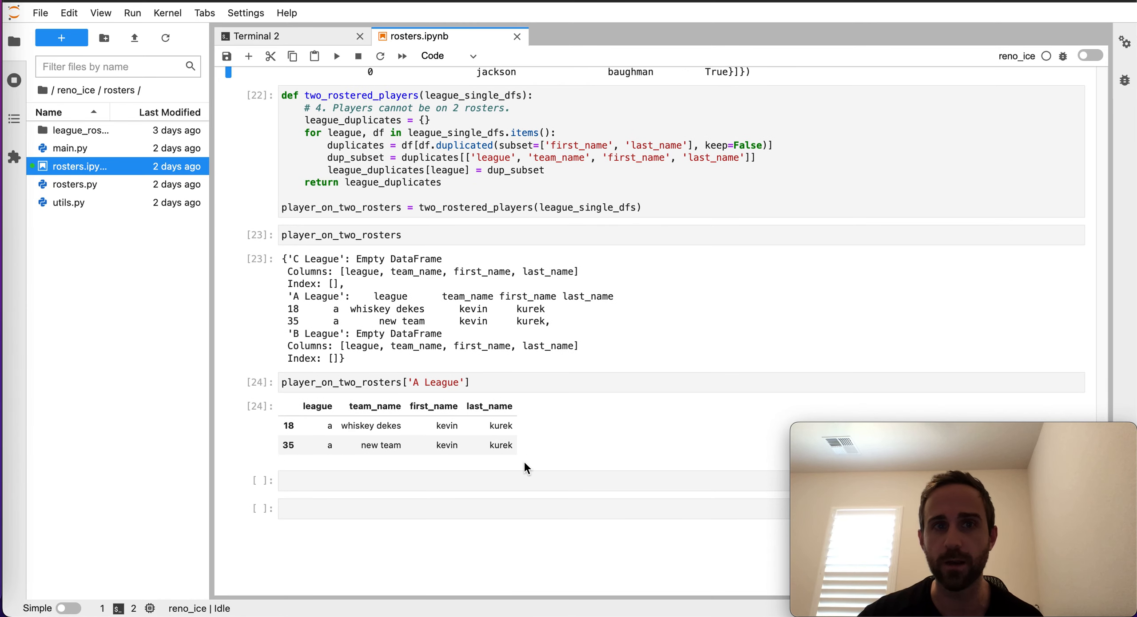
{"action": "mouse_move", "coordinate": [502, 390]}
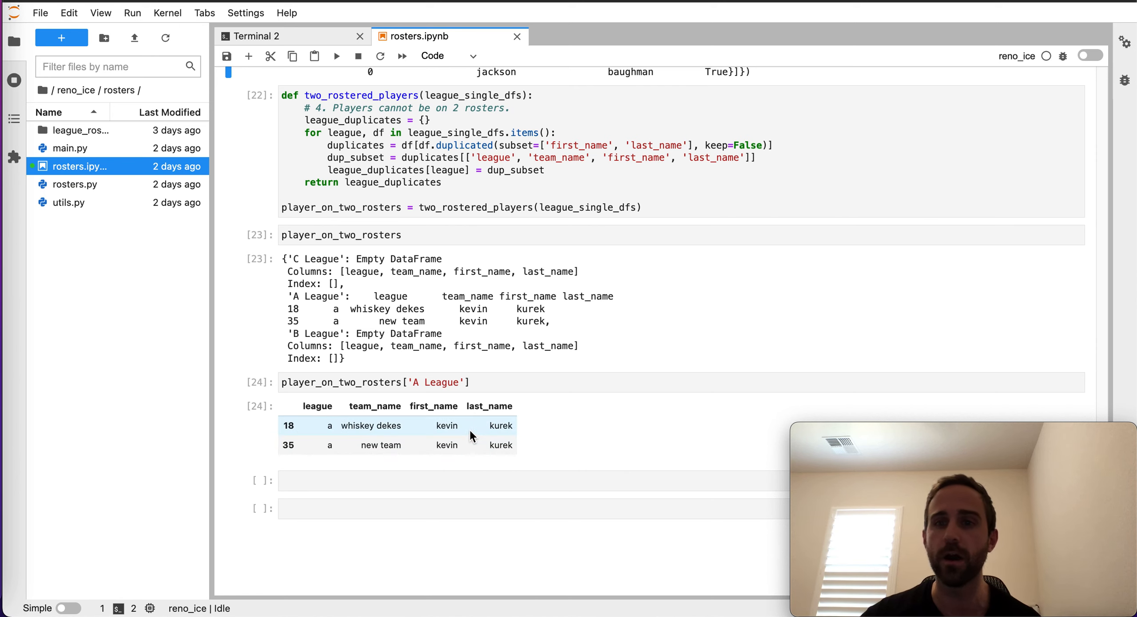
{"action": "mouse_move", "coordinate": [374, 426]}
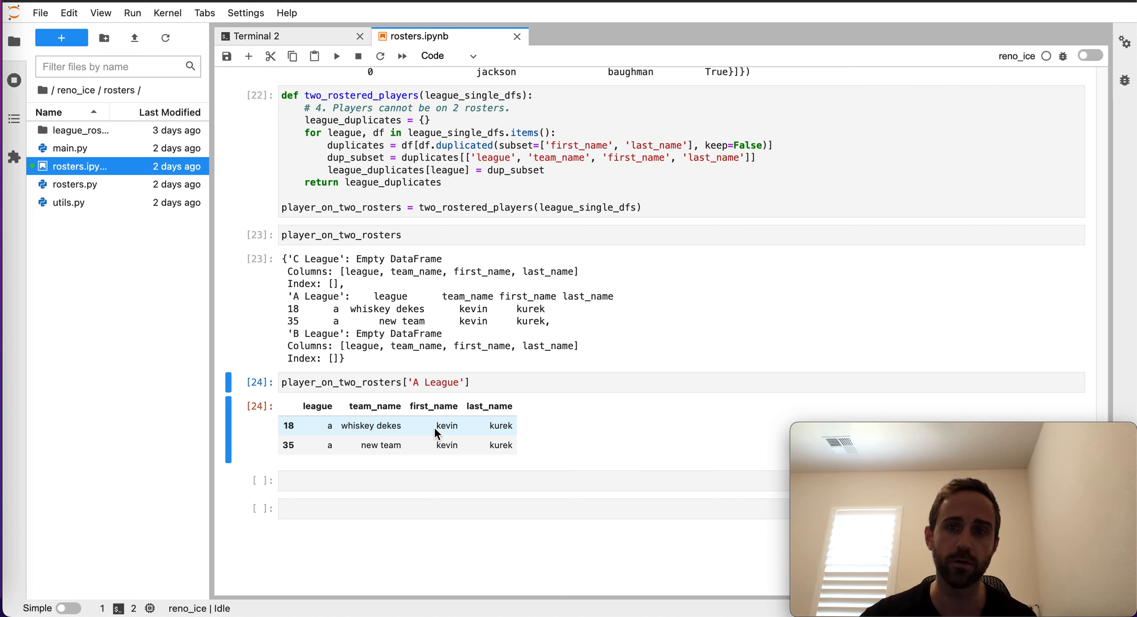
{"action": "mouse_move", "coordinate": [491, 333]}
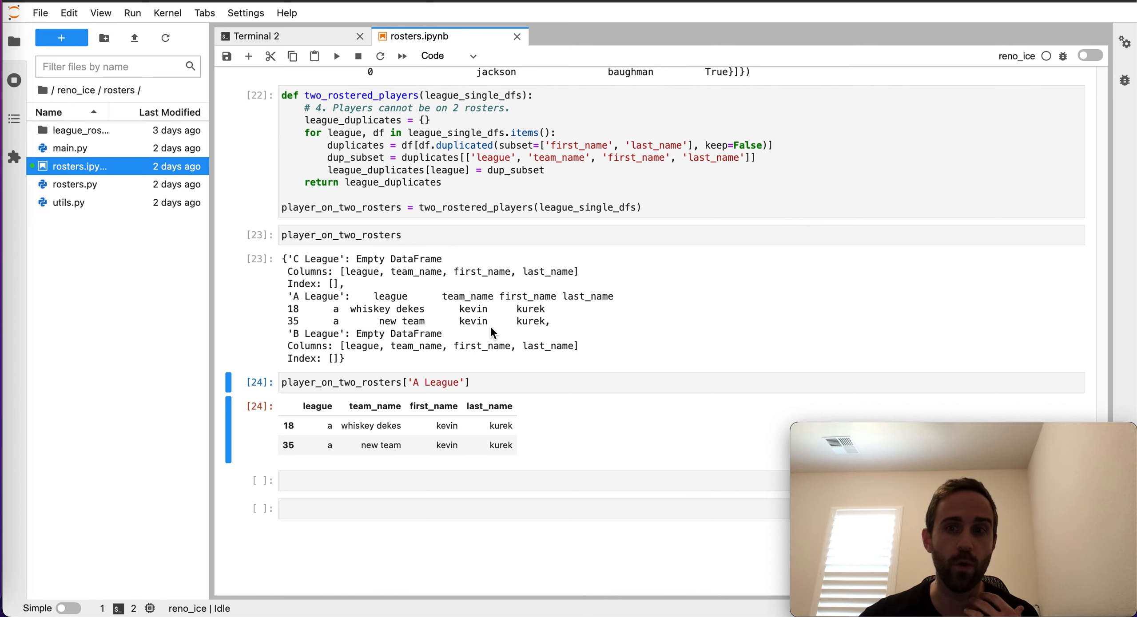
{"action": "scroll", "scroll_direction": "up", "scroll_amount": 3}
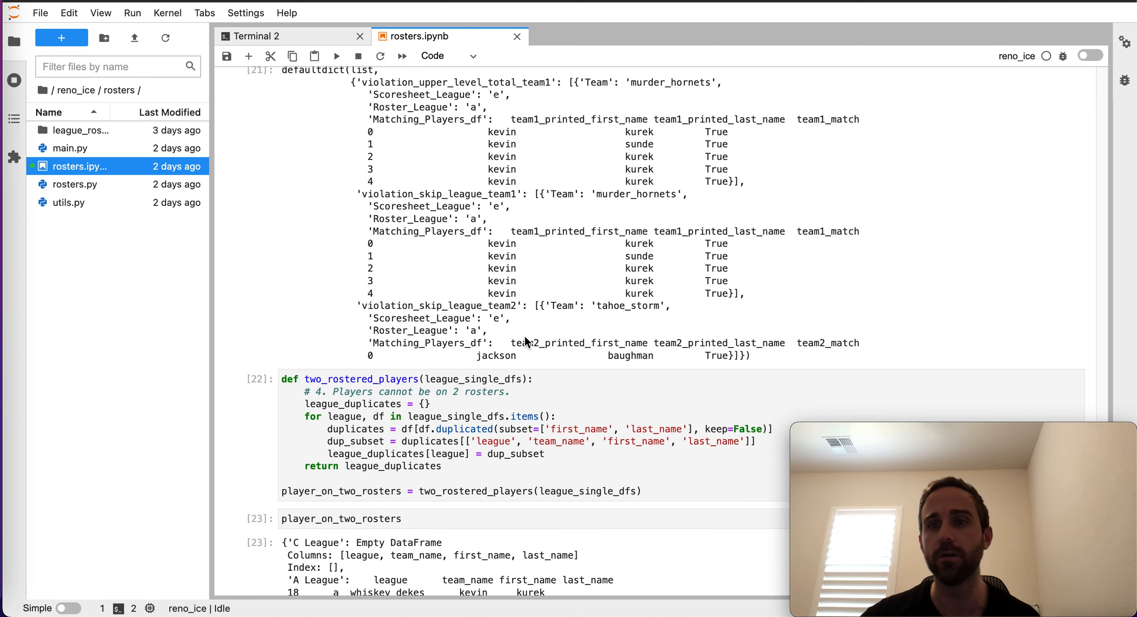
{"action": "scroll", "scroll_direction": "up", "scroll_amount": 3}
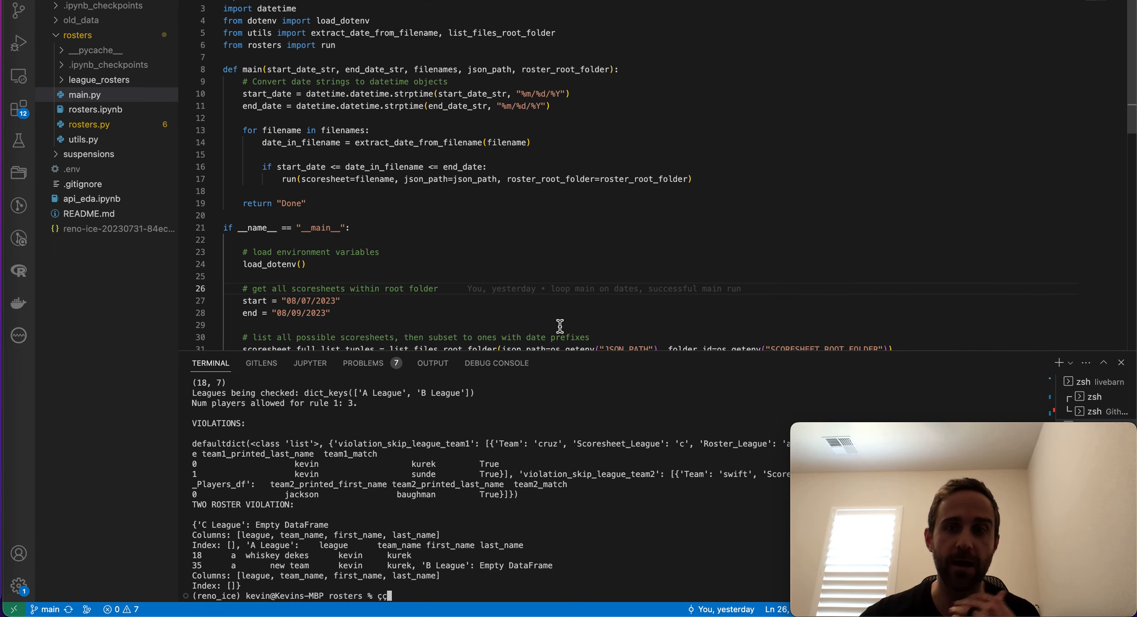
{"action": "mouse_move", "coordinate": [617, 302]}
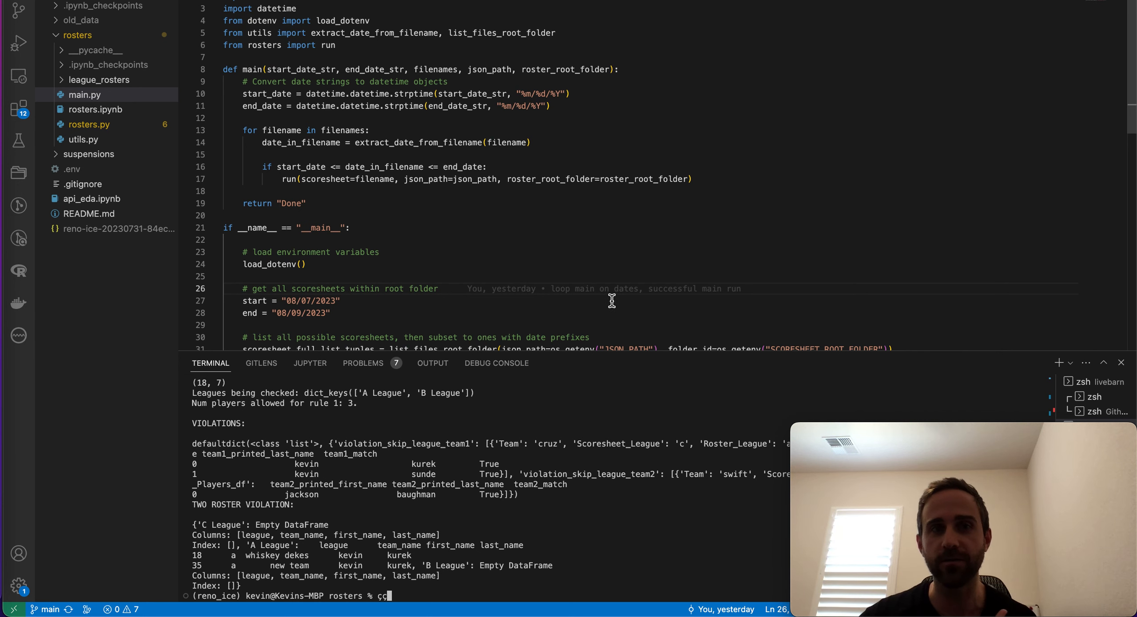
- Review the terminal's violation output, then return to the 08_08_2023 scoresheet tab
{"action": "scroll", "scroll_direction": "down", "scroll_amount": 3}
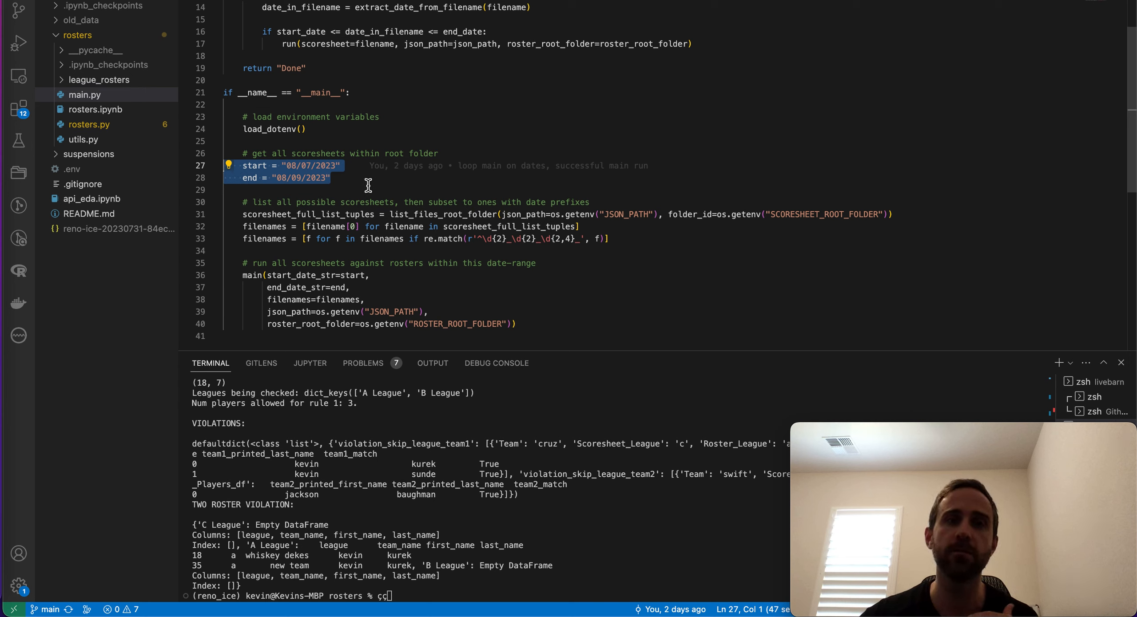
{"action": "mouse_move", "coordinate": [348, 181]}
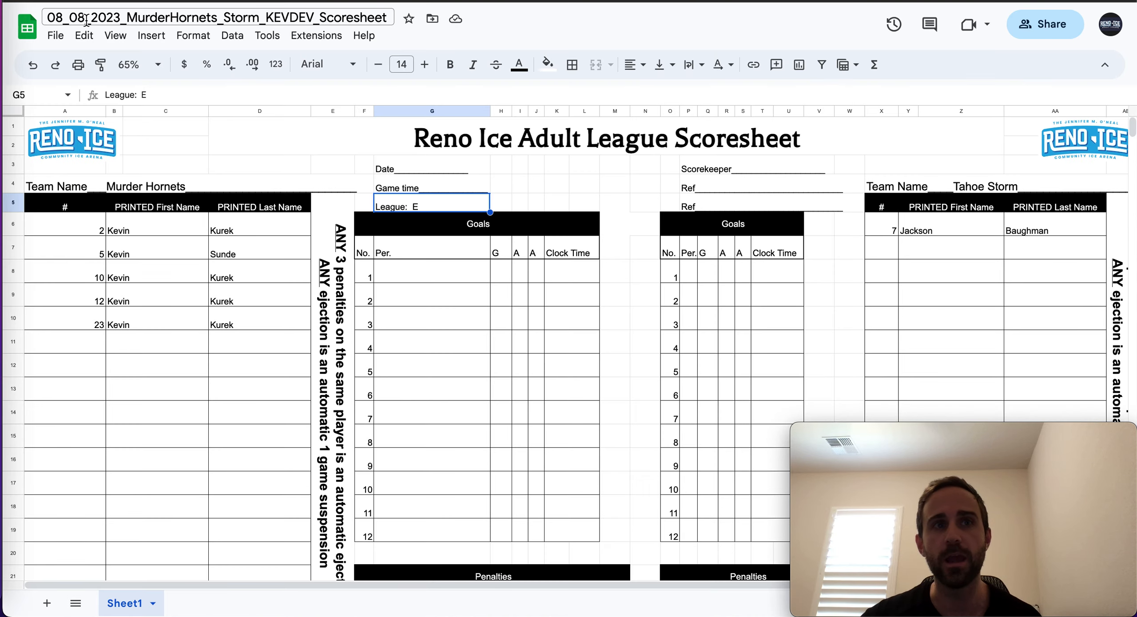
{"action": "left_click", "coordinate": [215, 18]}
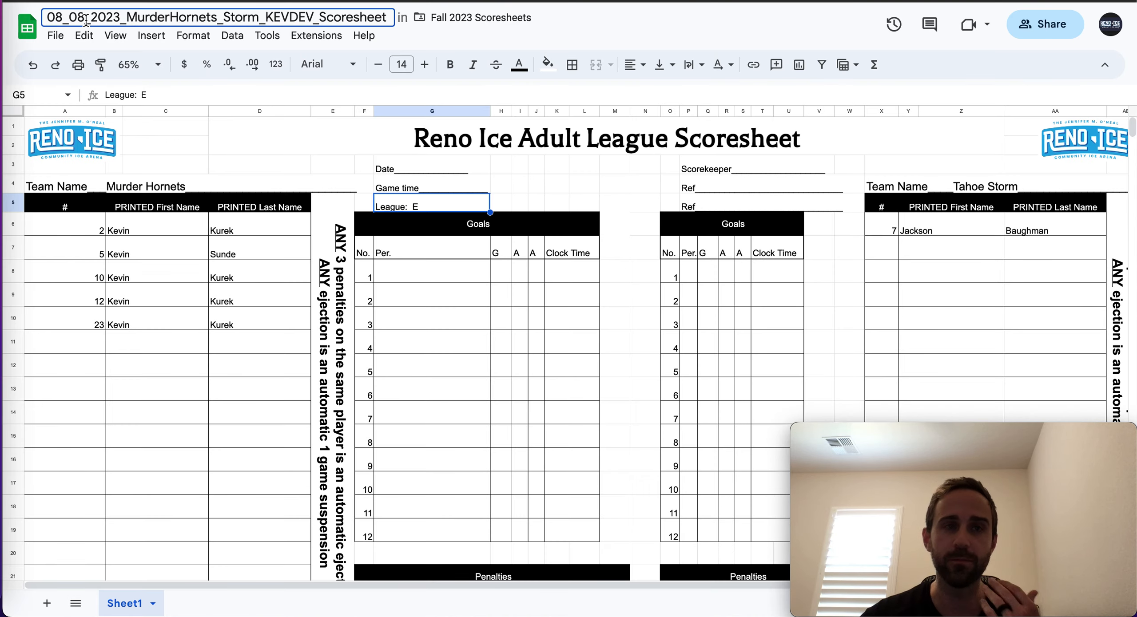